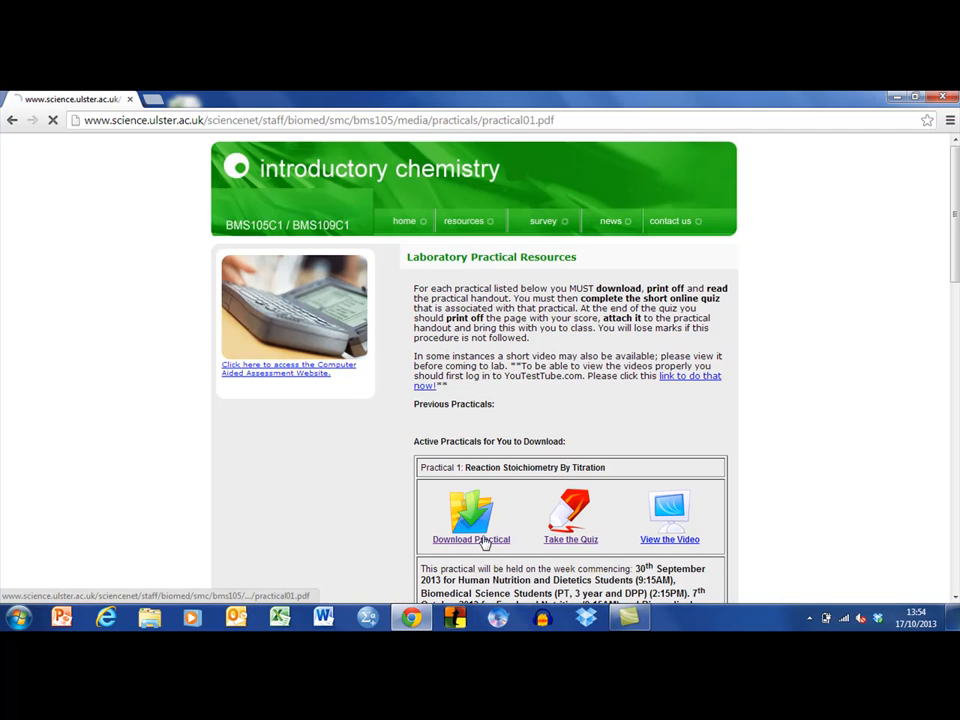
# Open the Practical 1 Reaction Stoichiometry By Titration handout PDF via 'Download Practical'.
pyautogui.click(471, 539)
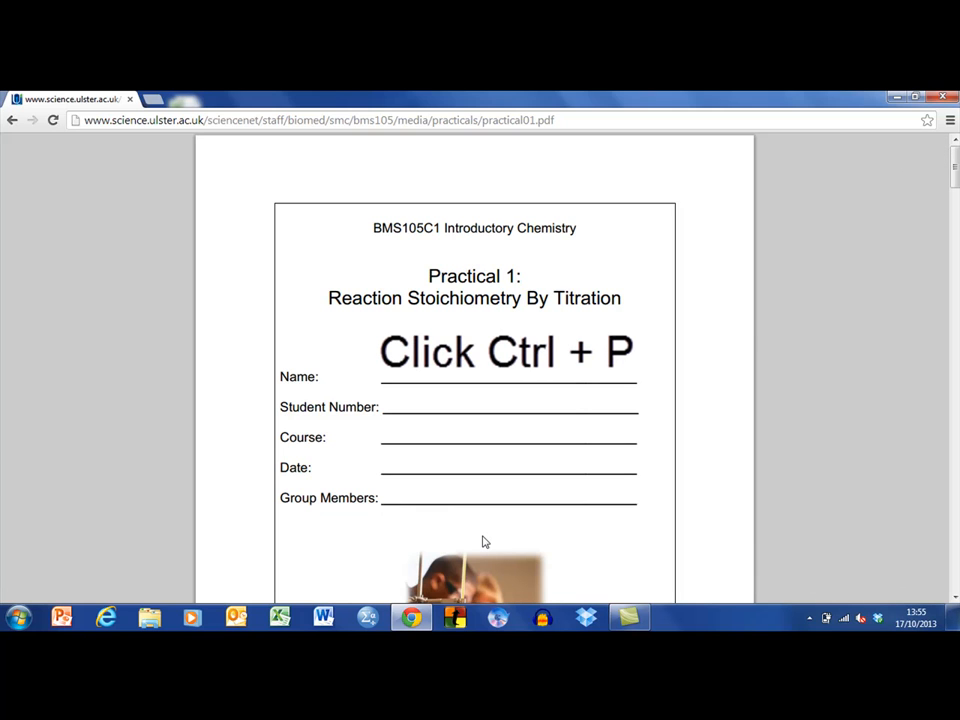
# Open Chrome's print preview and switch to the system print dialog for the HP LaserJet.
pyautogui.press('ctrl+p')
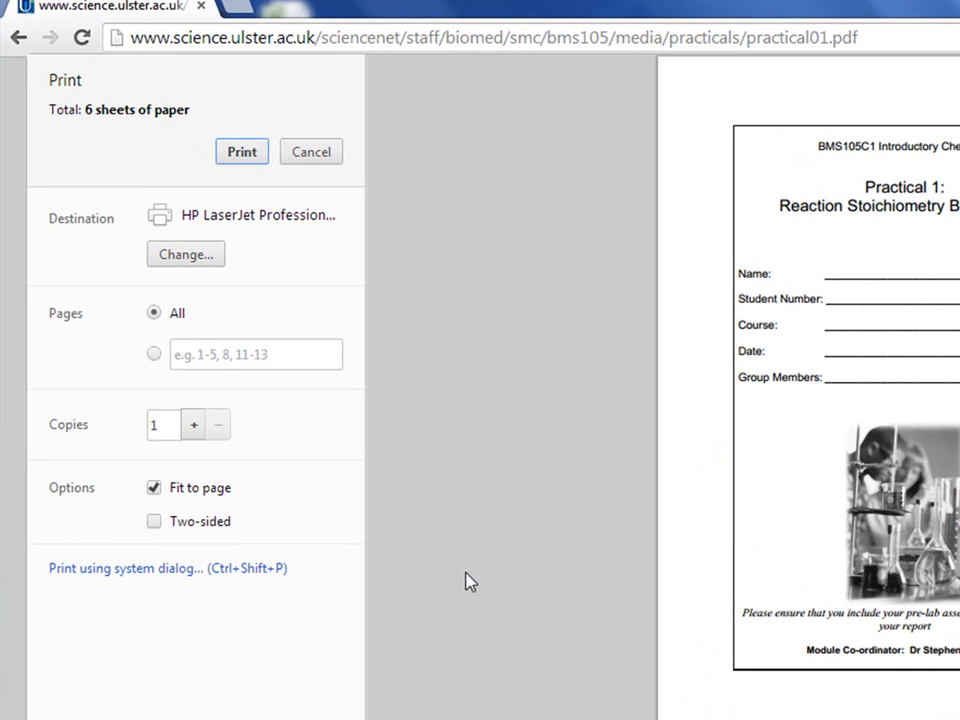
pyautogui.moveTo(125, 575)
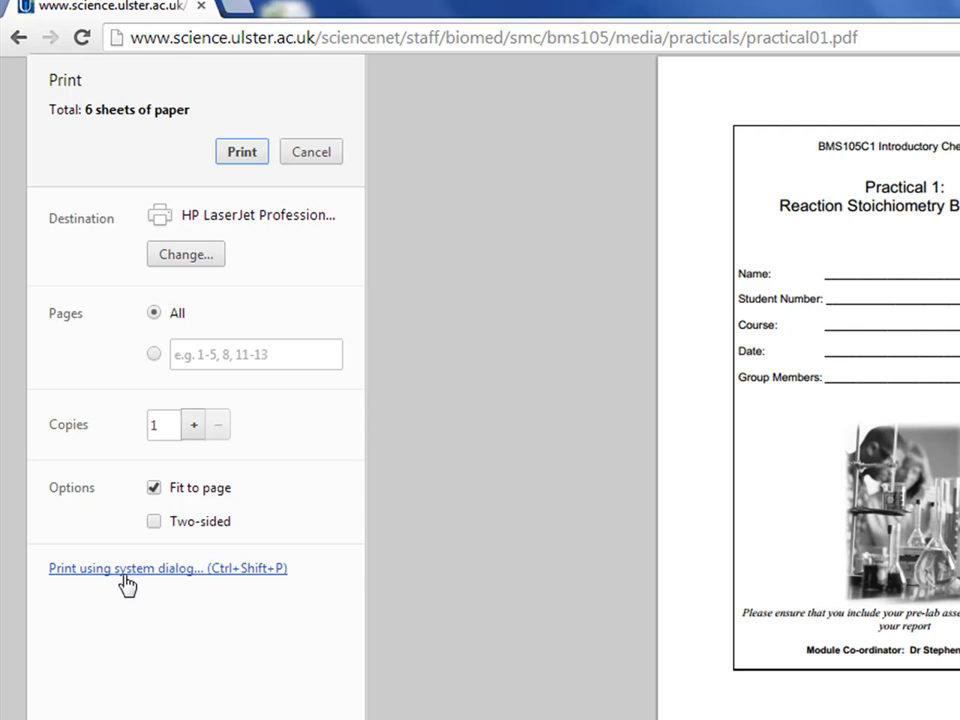
pyautogui.click(310, 151)
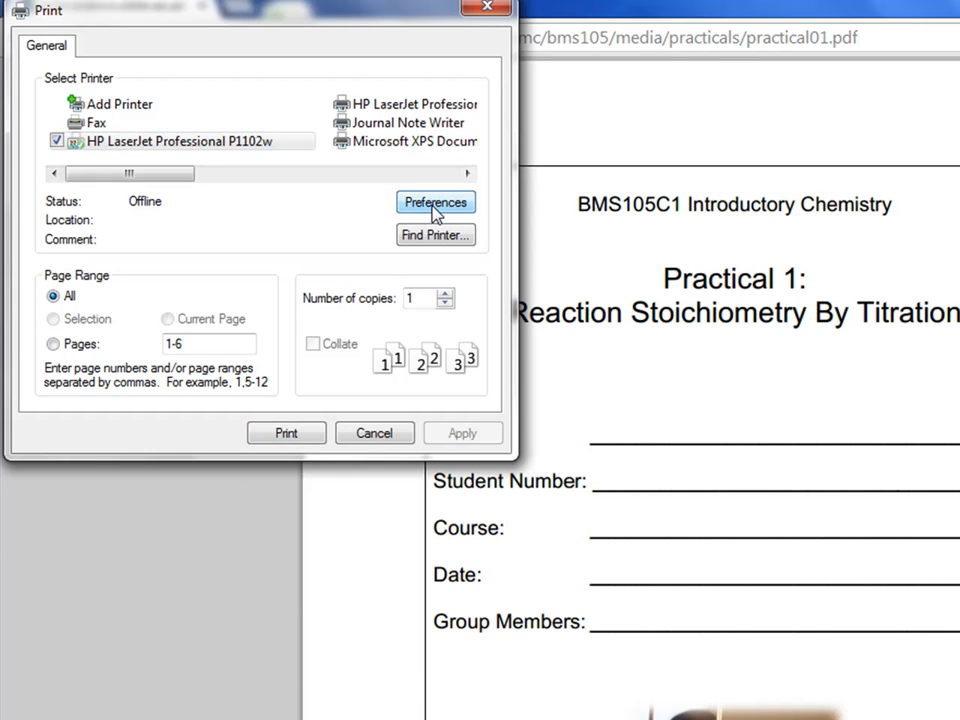
# Open the HP LaserJet Printing Preferences at the Finishing tab.
pyautogui.click(435, 202)
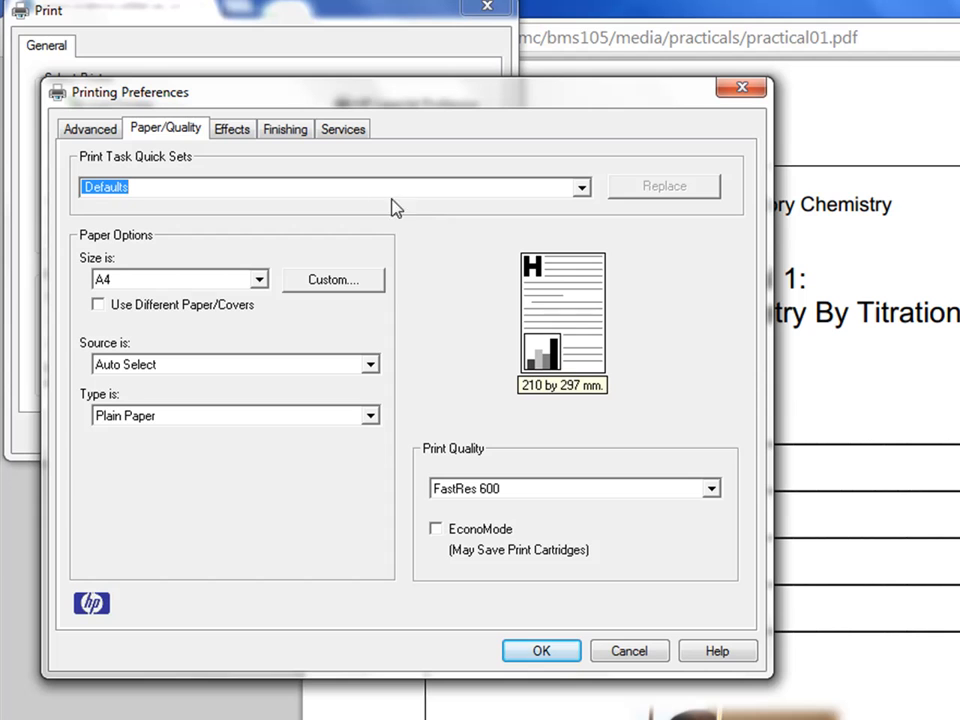
pyautogui.moveTo(285, 129)
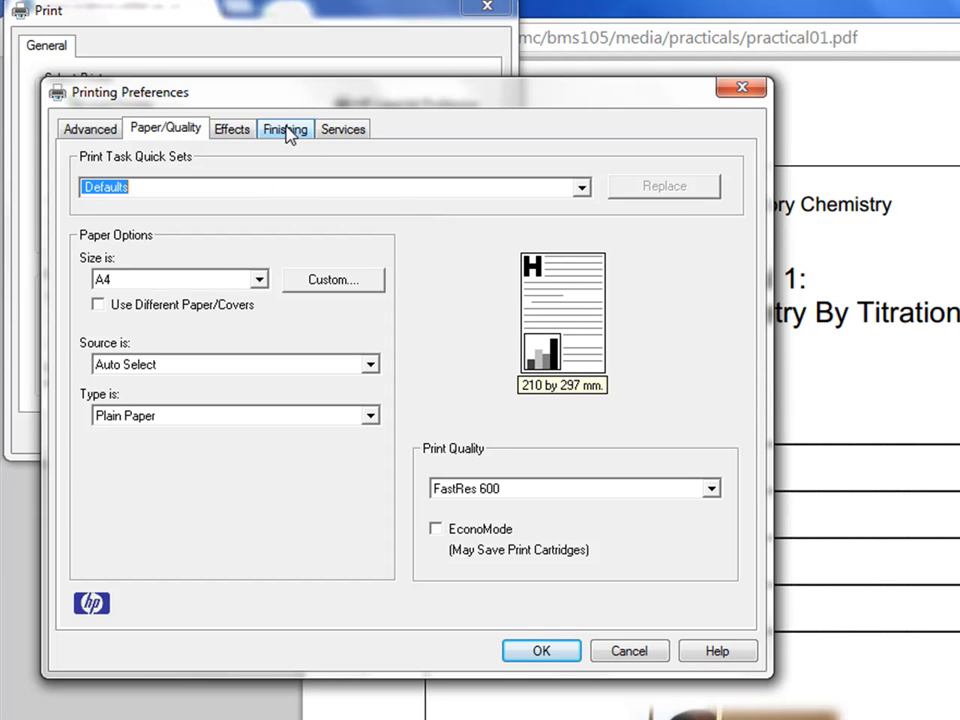
pyautogui.click(285, 129)
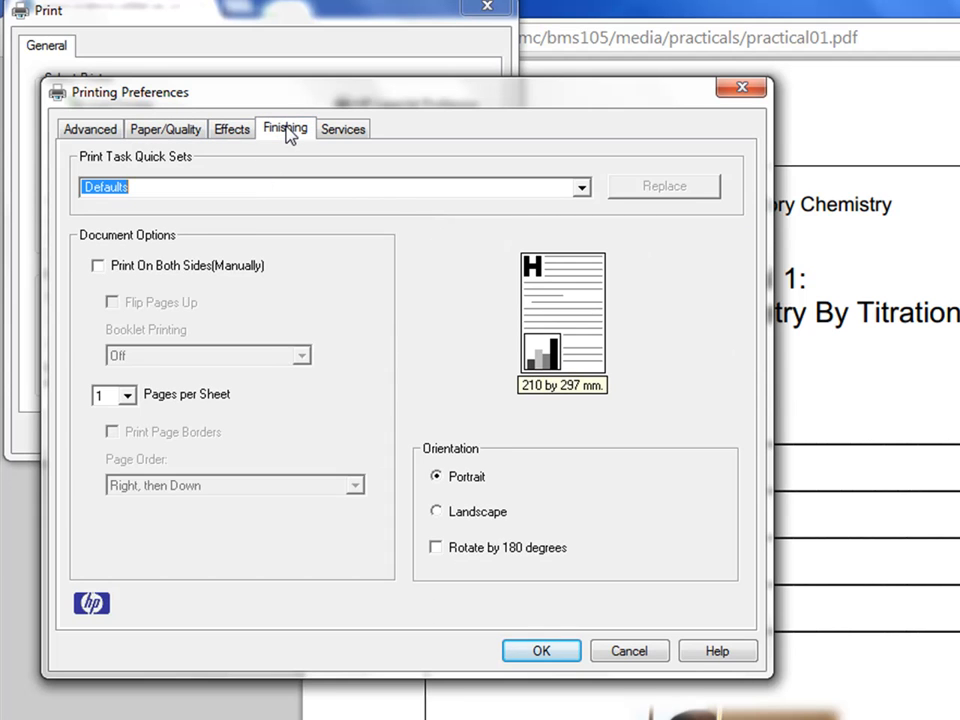
pyautogui.moveTo(90, 345)
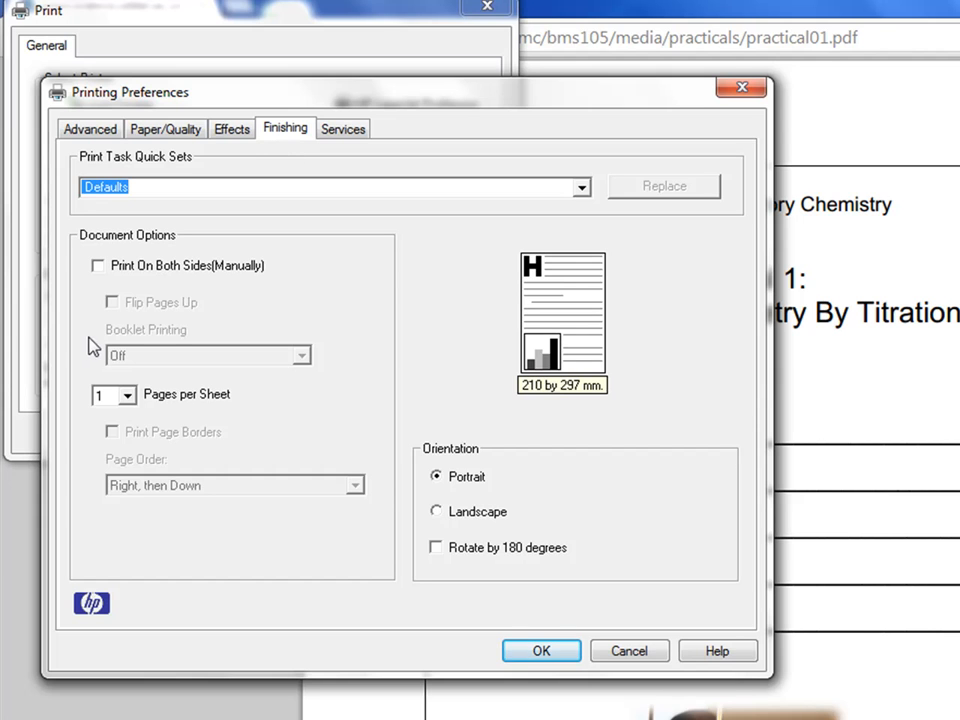
pyautogui.moveTo(153, 418)
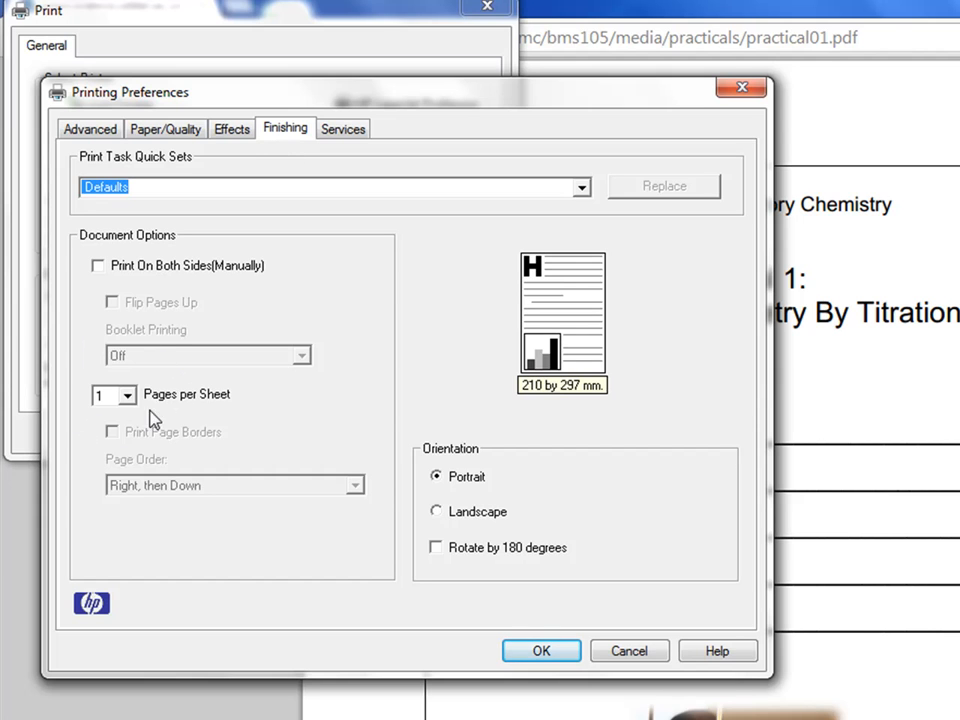
pyautogui.moveTo(88, 398)
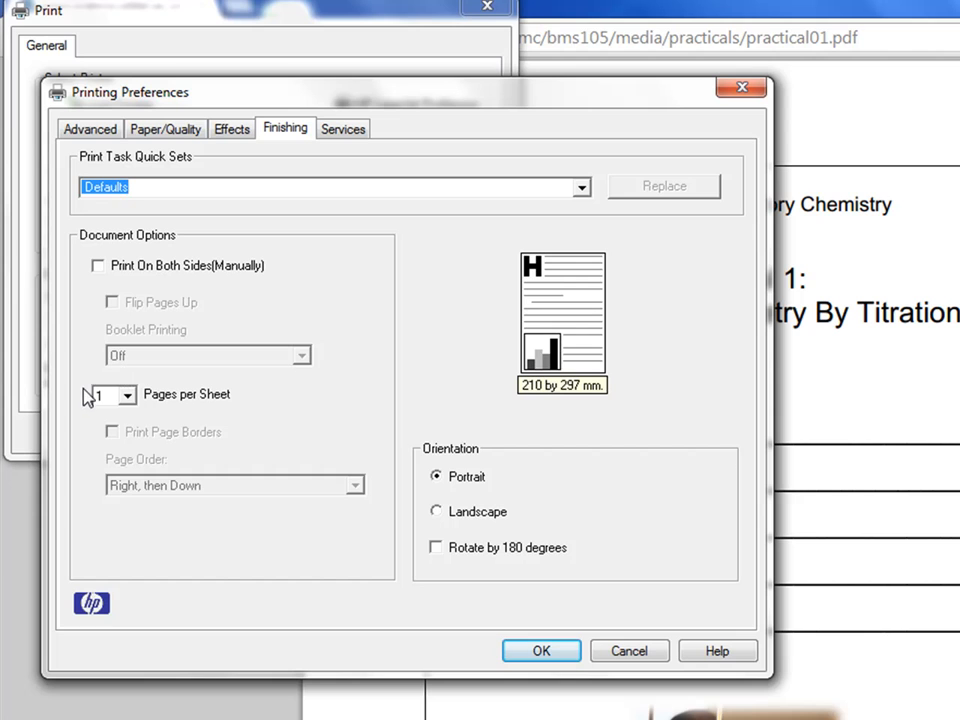
# Set Pages per Sheet to 2 and confirm the HP preferences with OK.
pyautogui.click(127, 396)
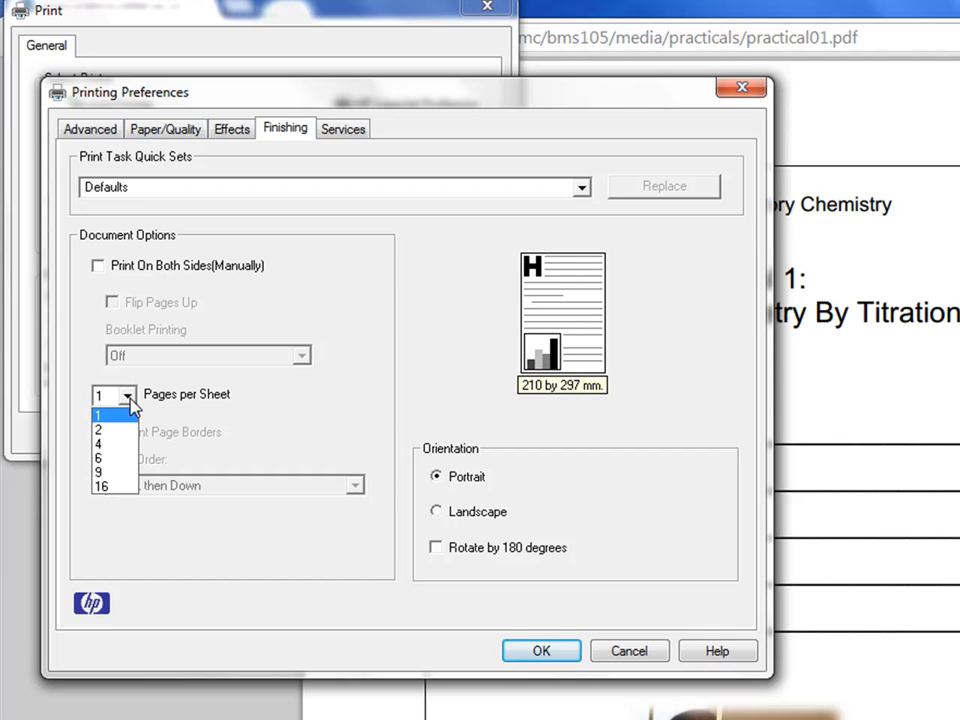
pyautogui.click(98, 430)
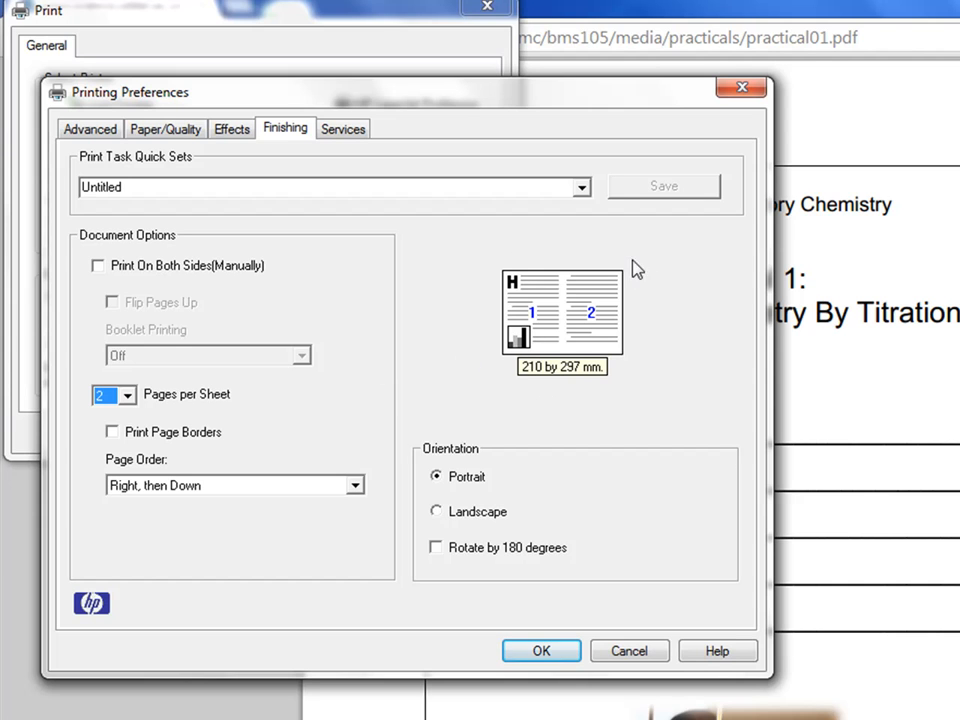
pyautogui.moveTo(630, 341)
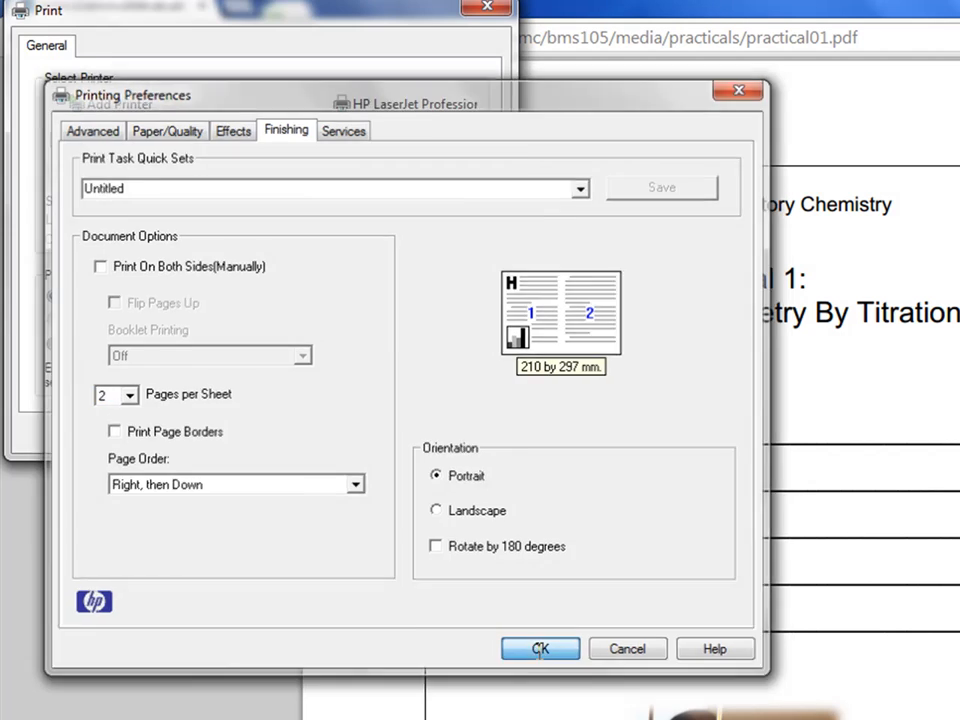
pyautogui.click(539, 648)
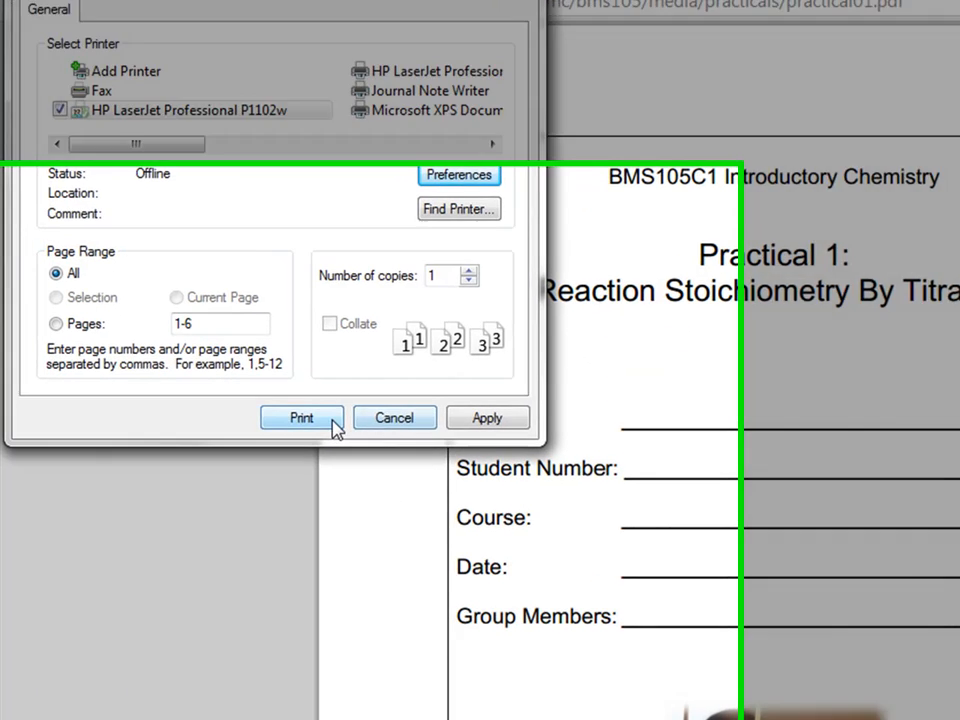